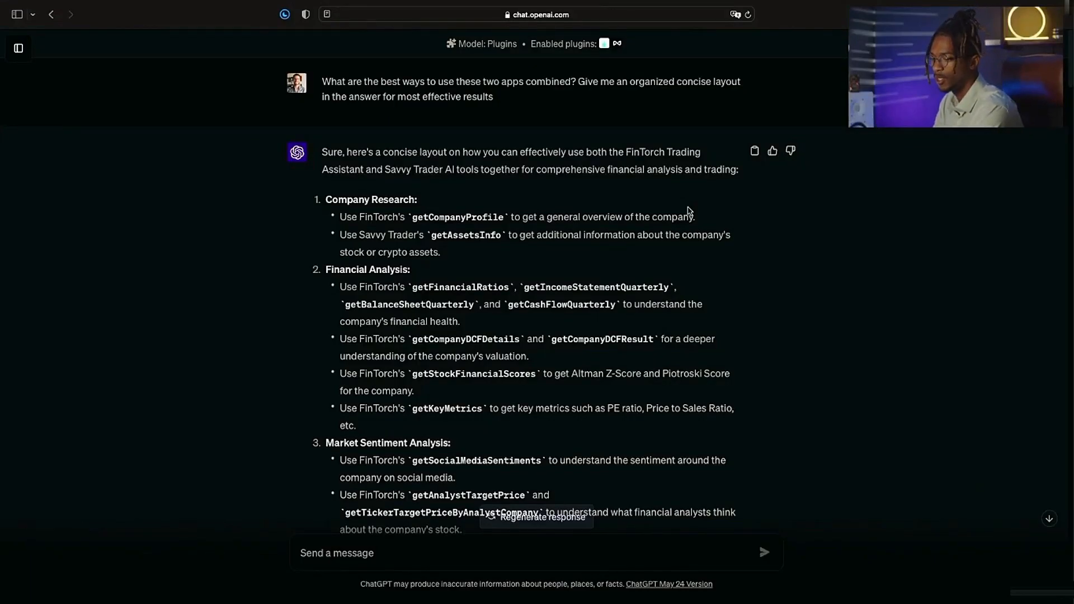
mouse_move(592, 133)
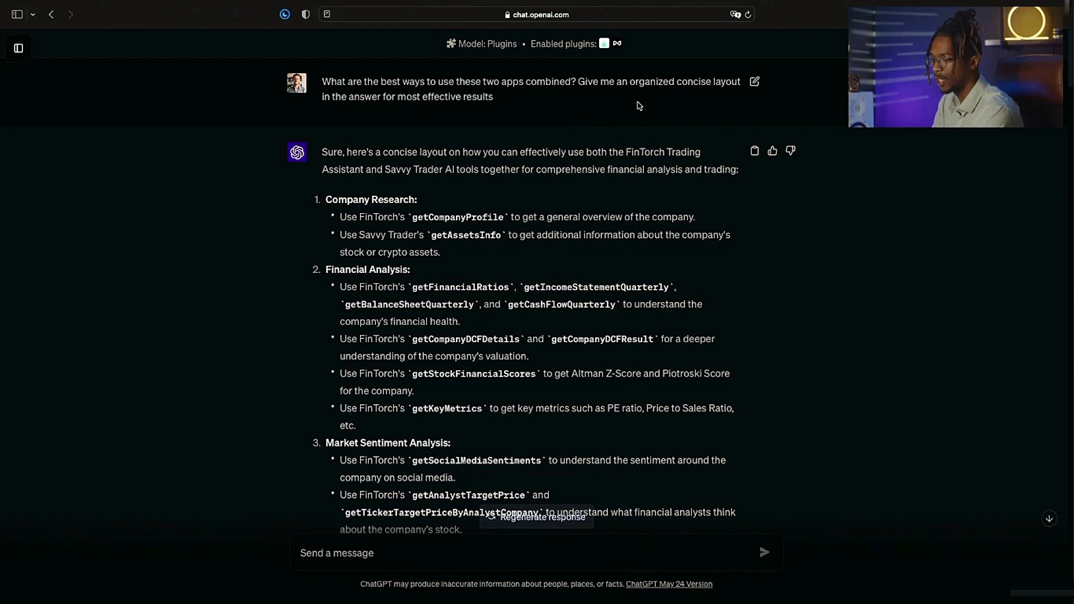
mouse_move(444, 114)
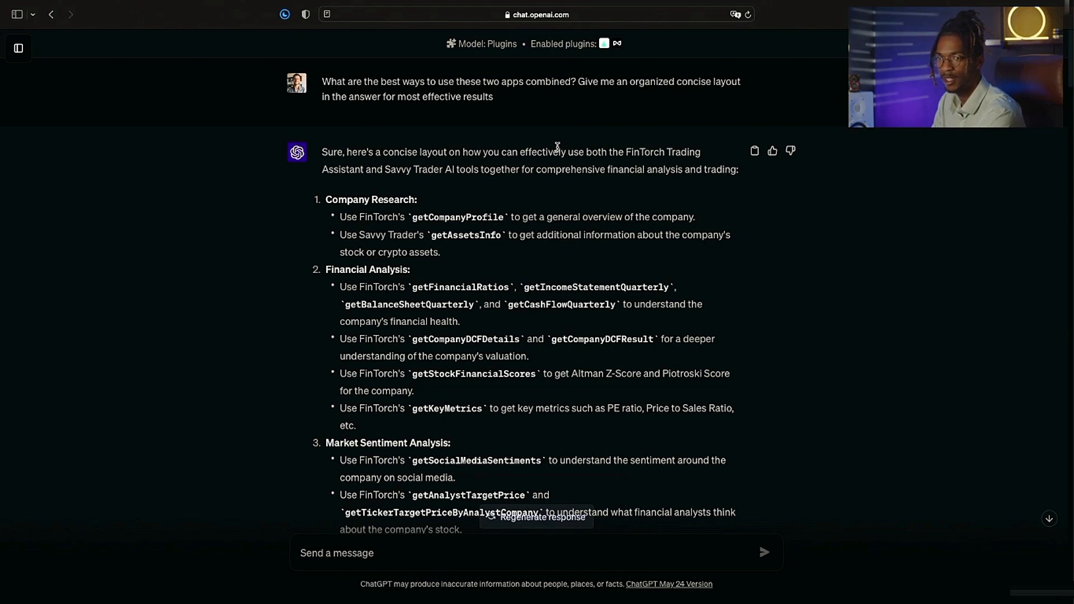
scroll(down, 3)
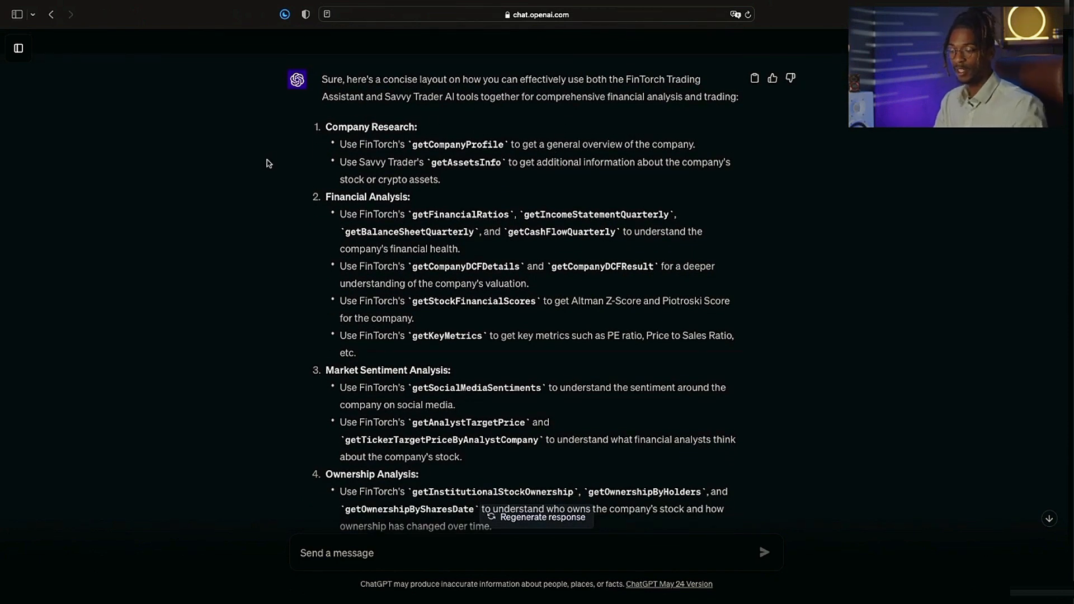
scroll(down, 3)
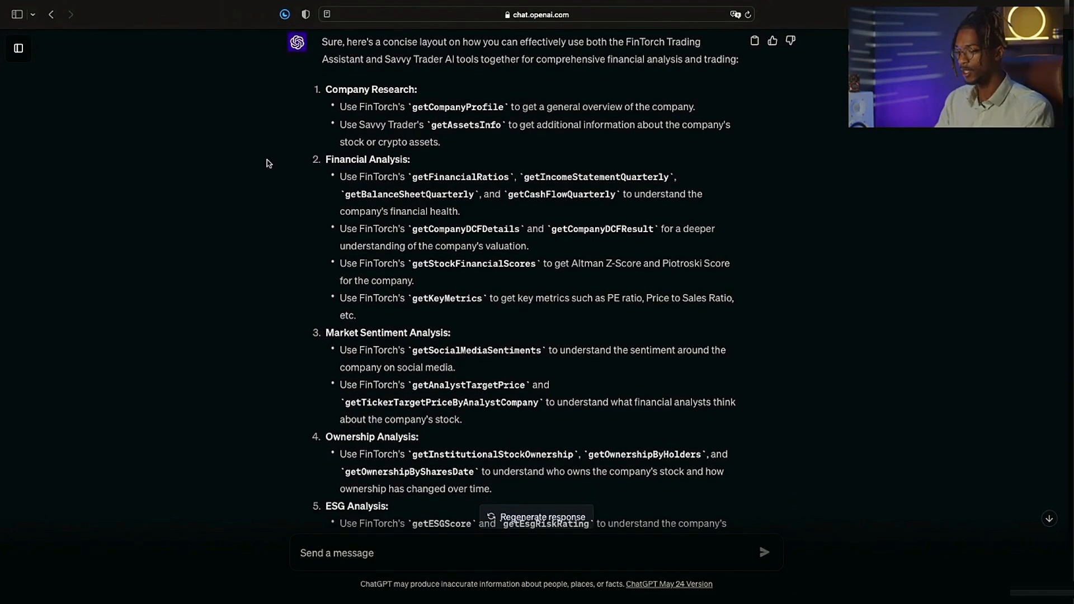
scroll(down, 3)
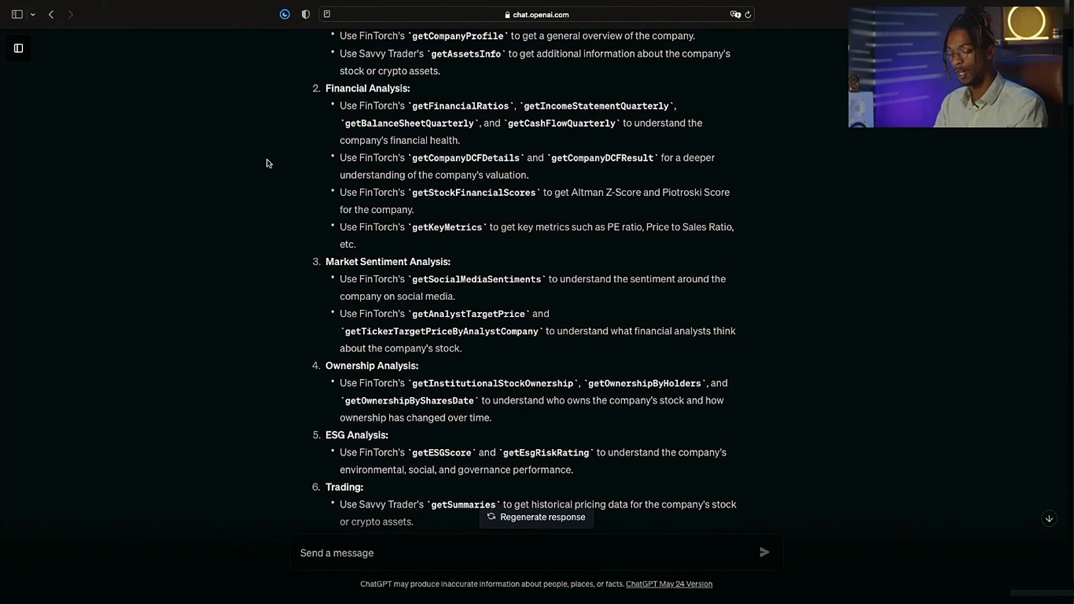
scroll(down, 3)
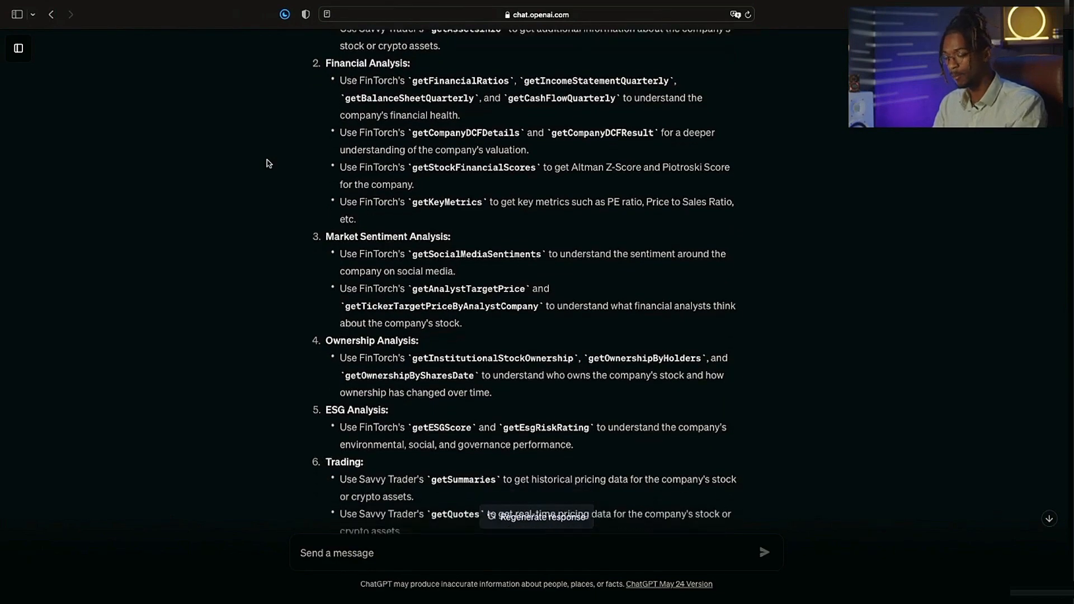
scroll(down, 3)
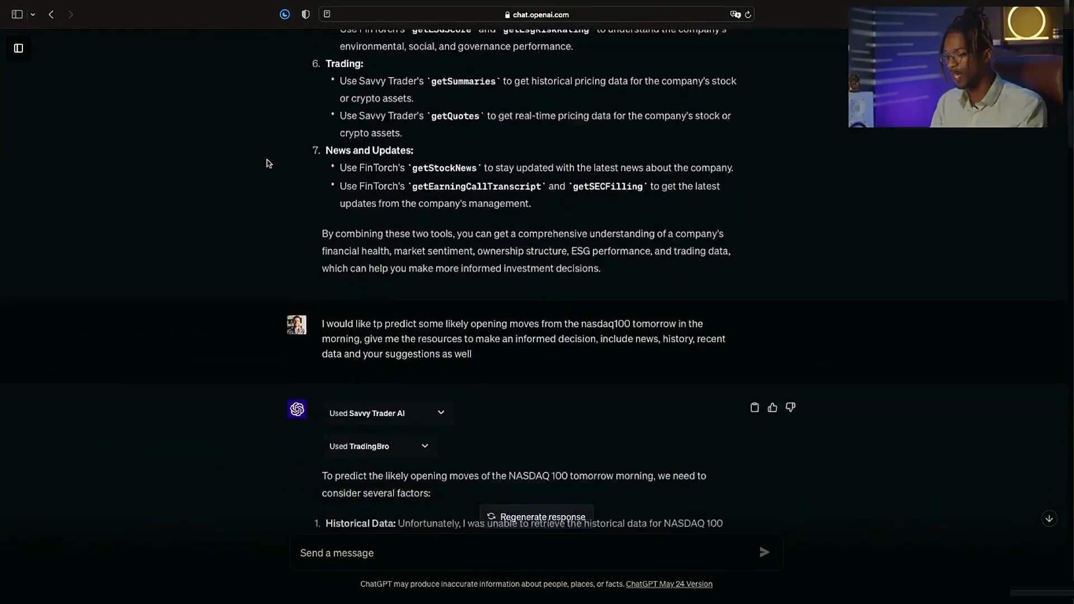
scroll(down, 3)
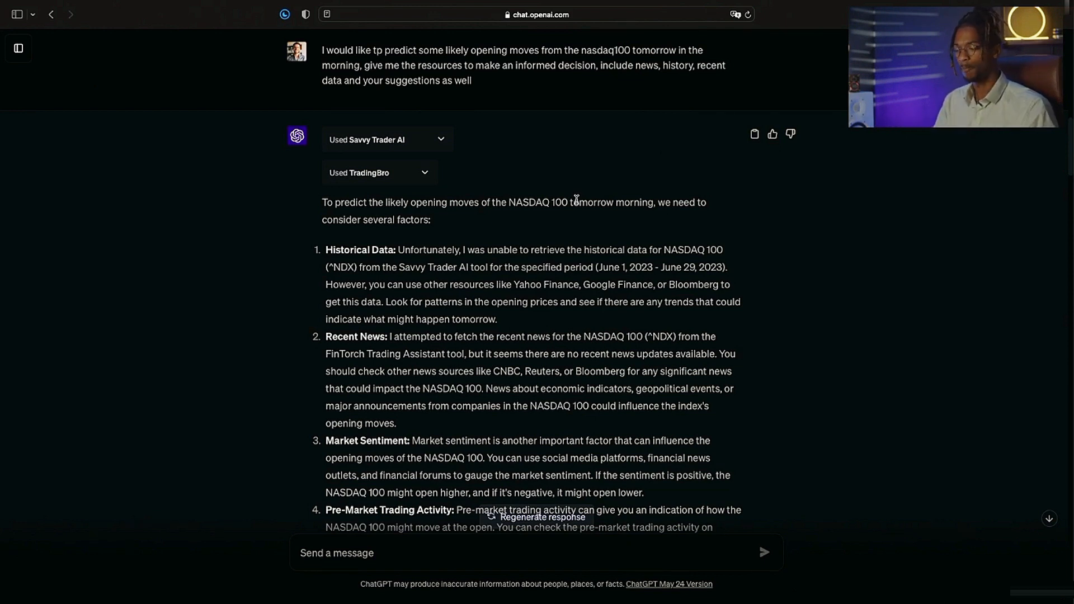
scroll(down, 3)
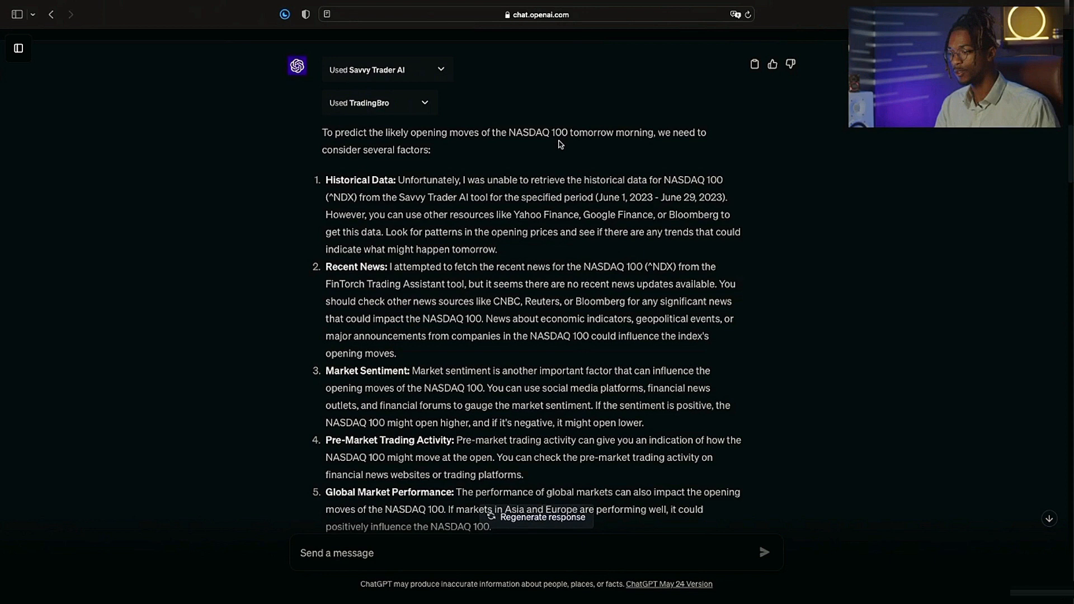
scroll(down, 3)
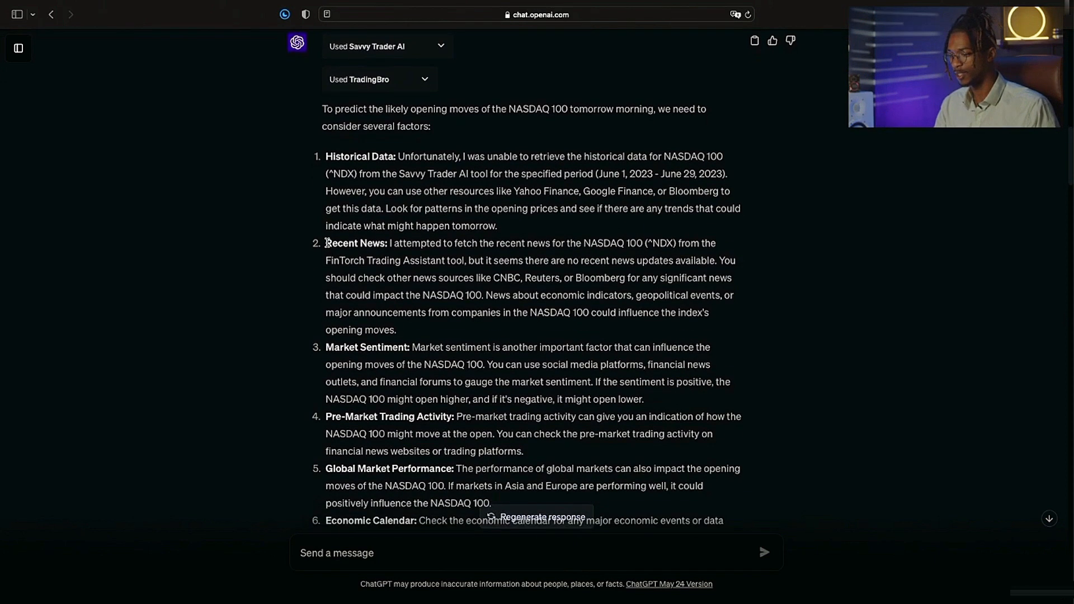
scroll(down, 3)
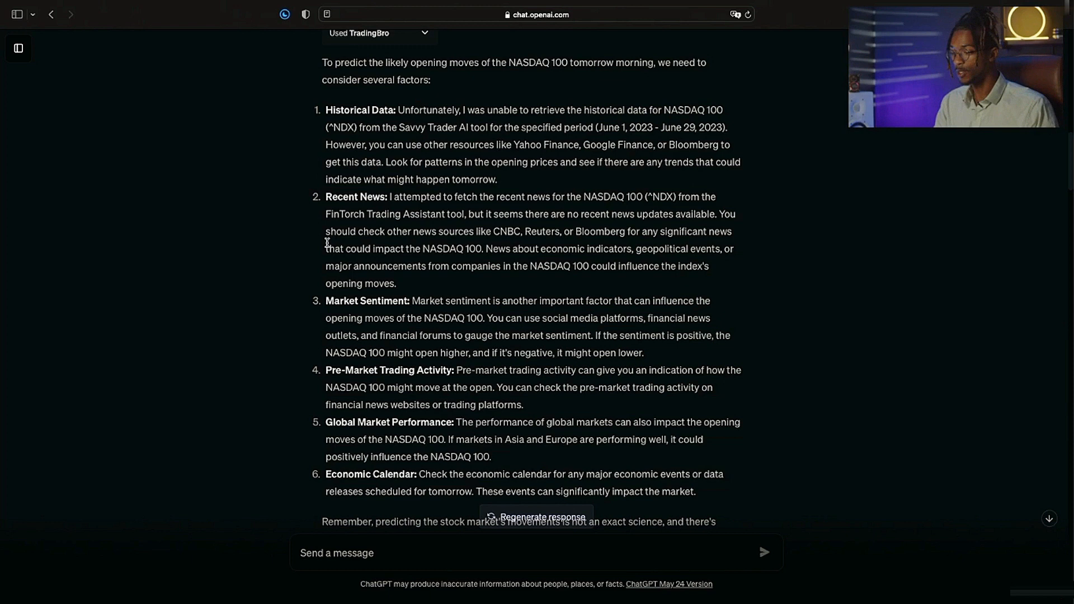
mouse_move(372, 145)
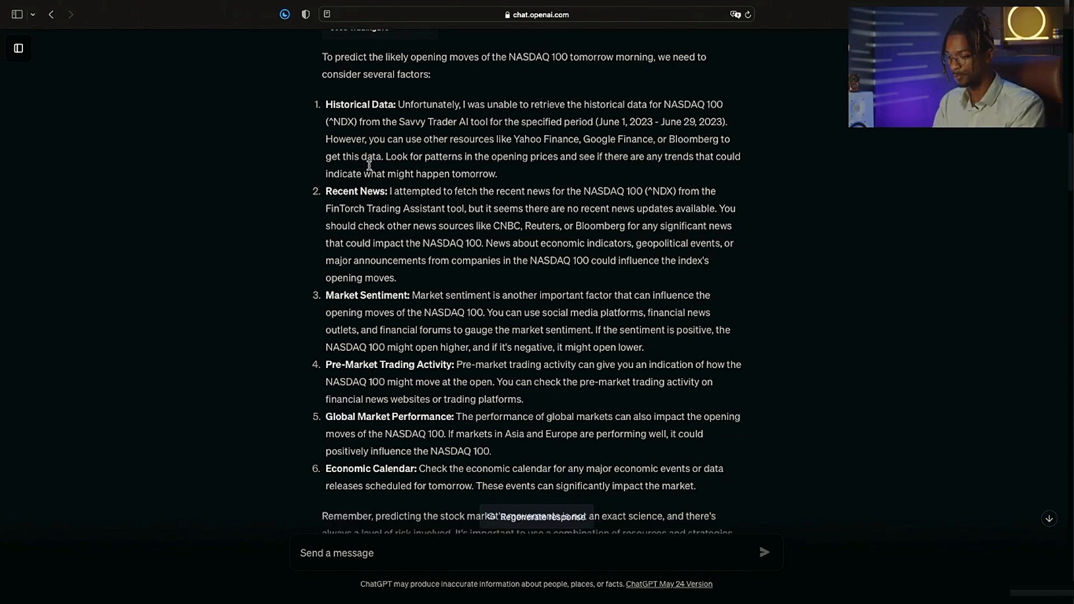
scroll(down, 3)
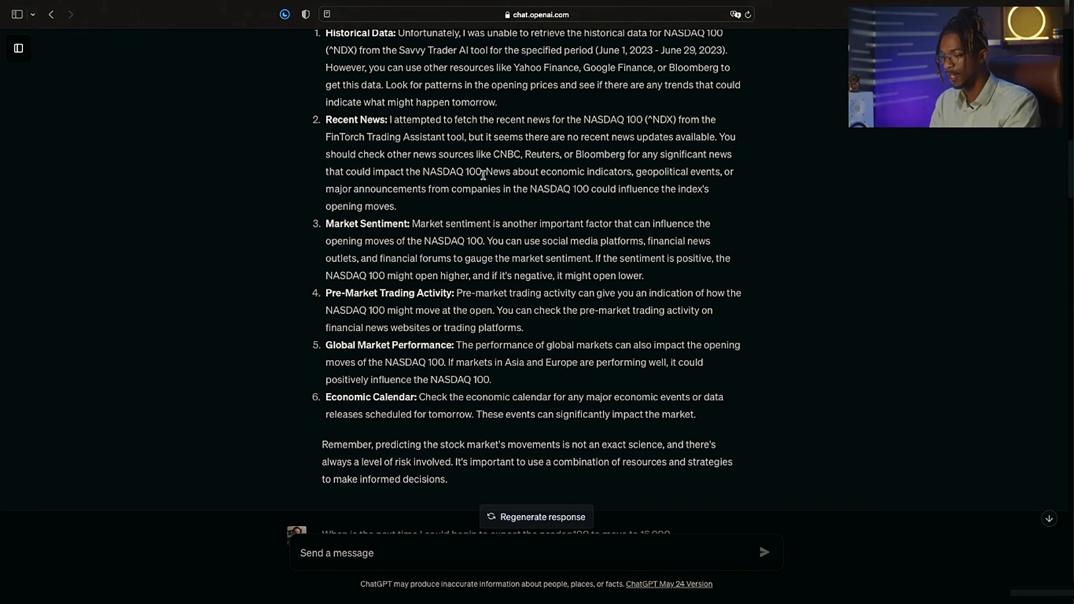
scroll(down, 3)
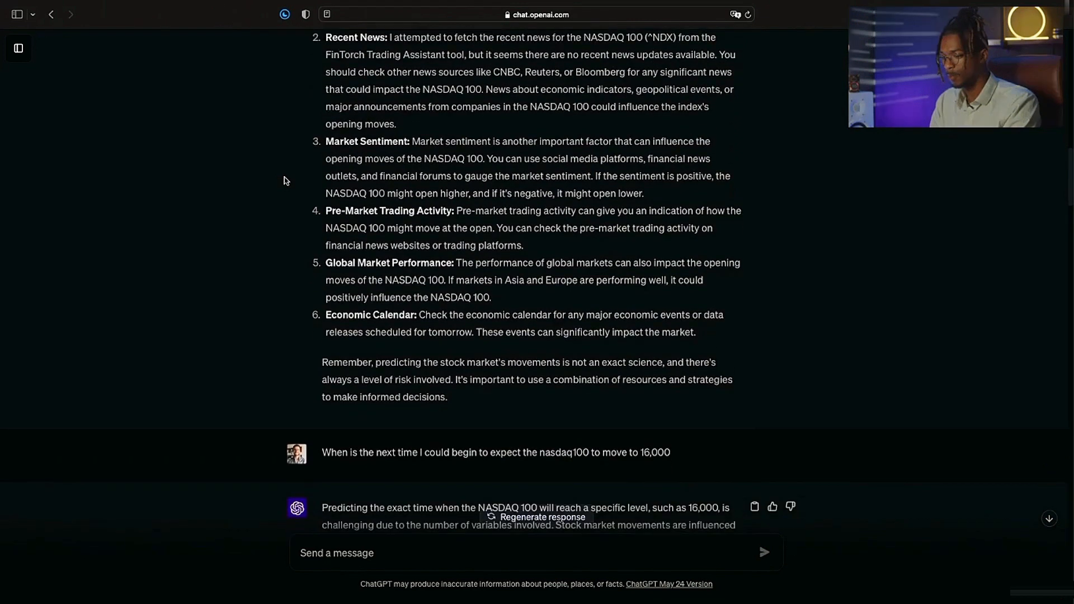
scroll(down, 3)
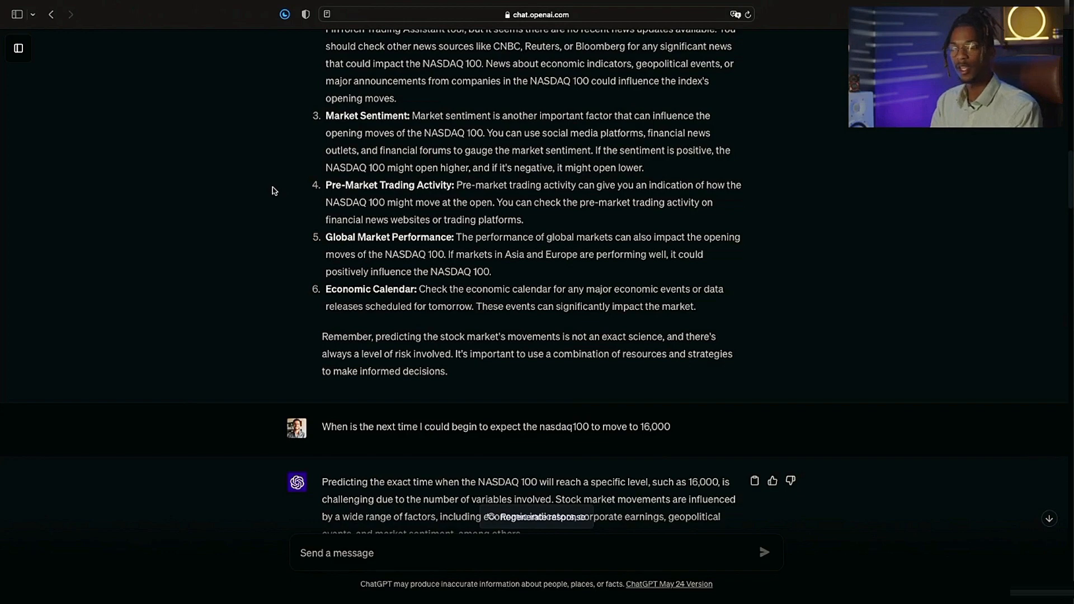
scroll(down, 3)
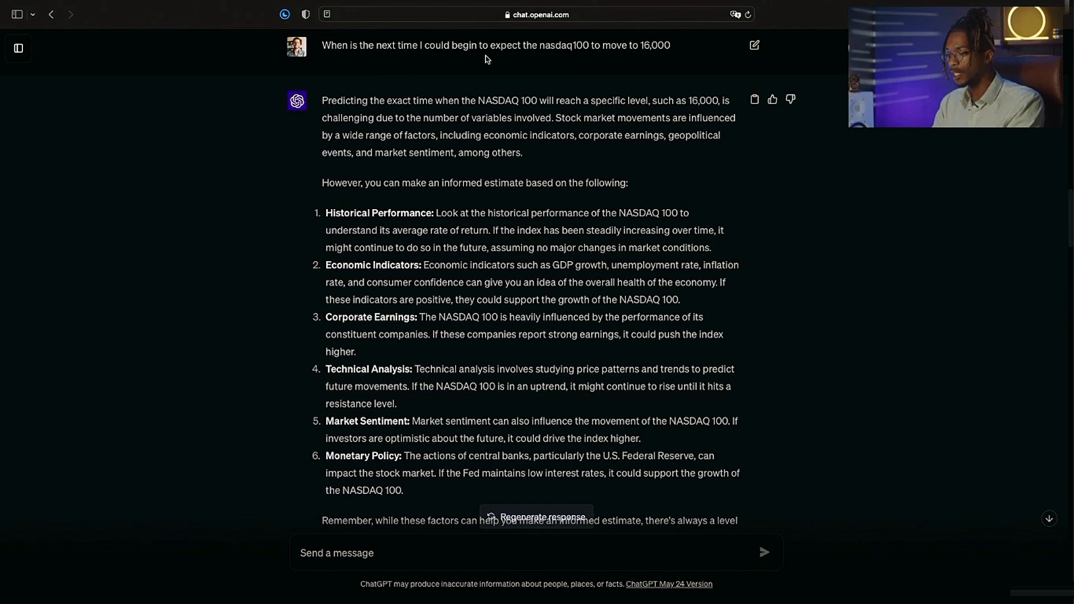
mouse_move(591, 60)
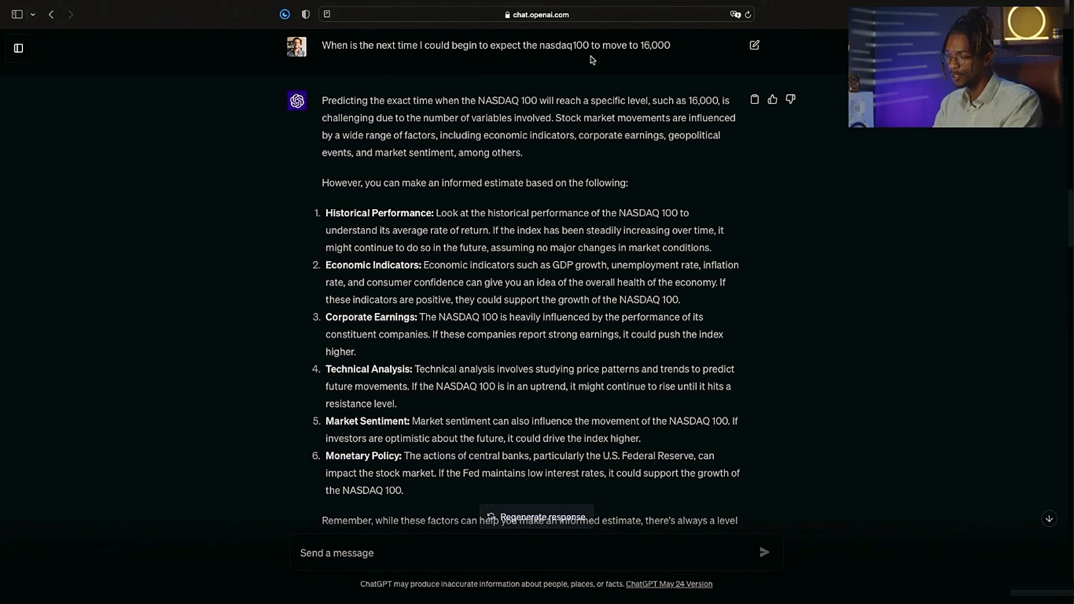
mouse_move(207, 263)
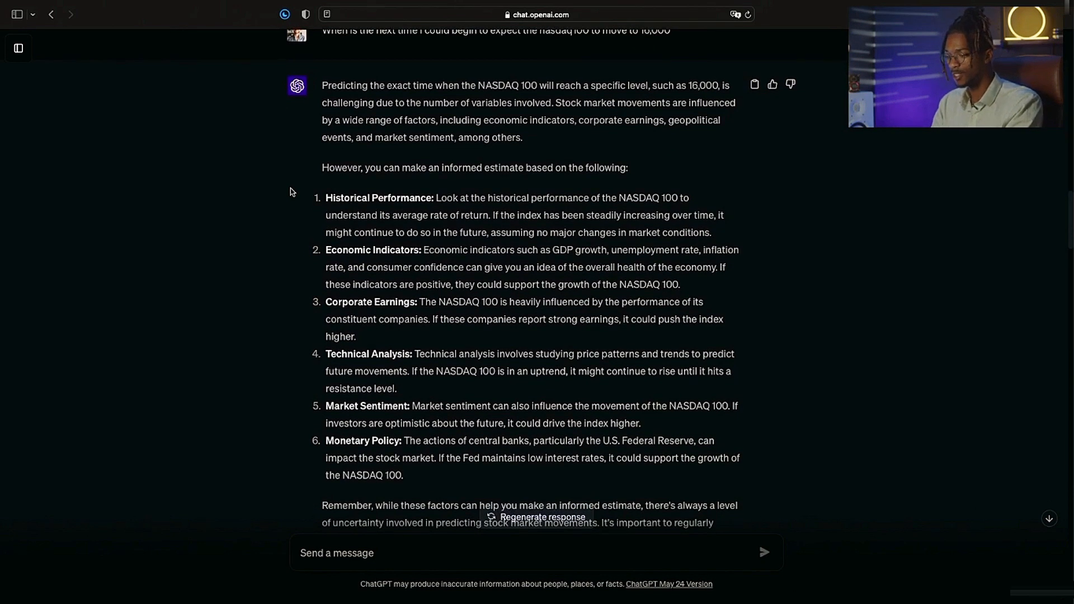
scroll(down, 3)
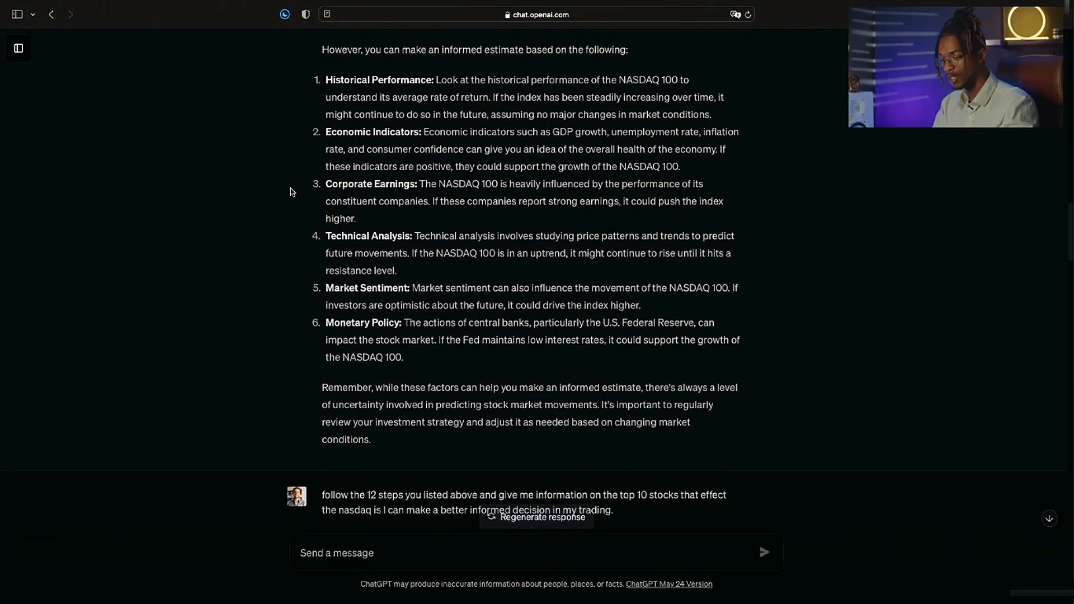
scroll(down, 3)
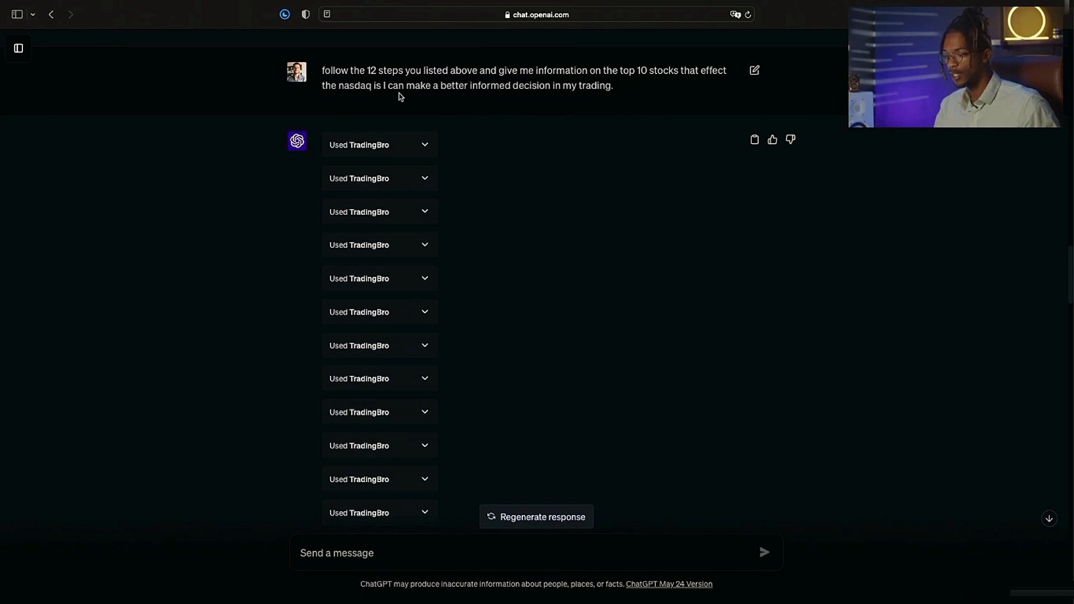
scroll(down, 3)
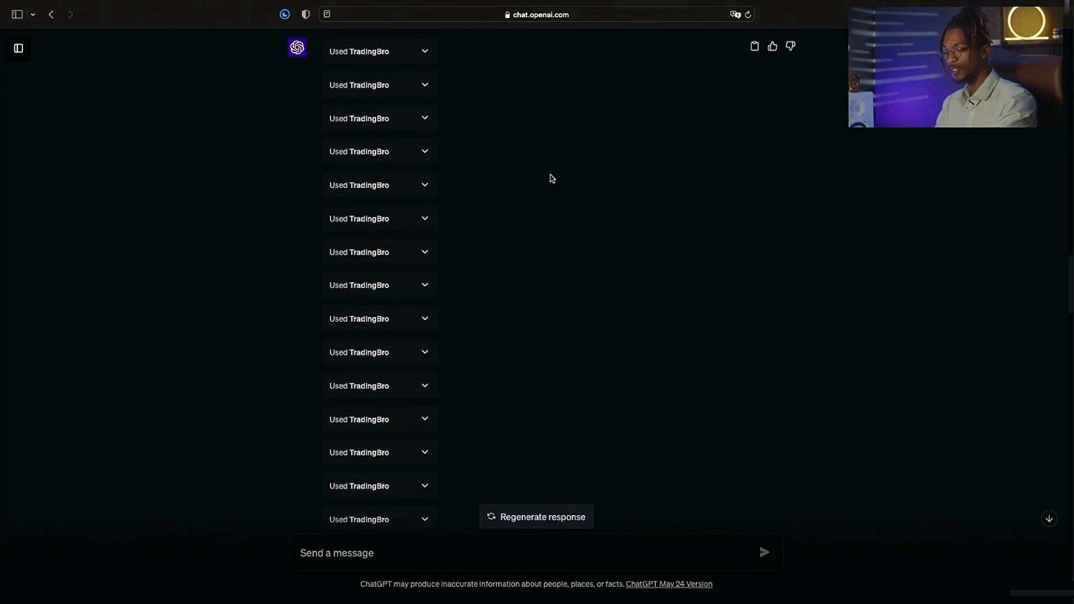
scroll(down, 3)
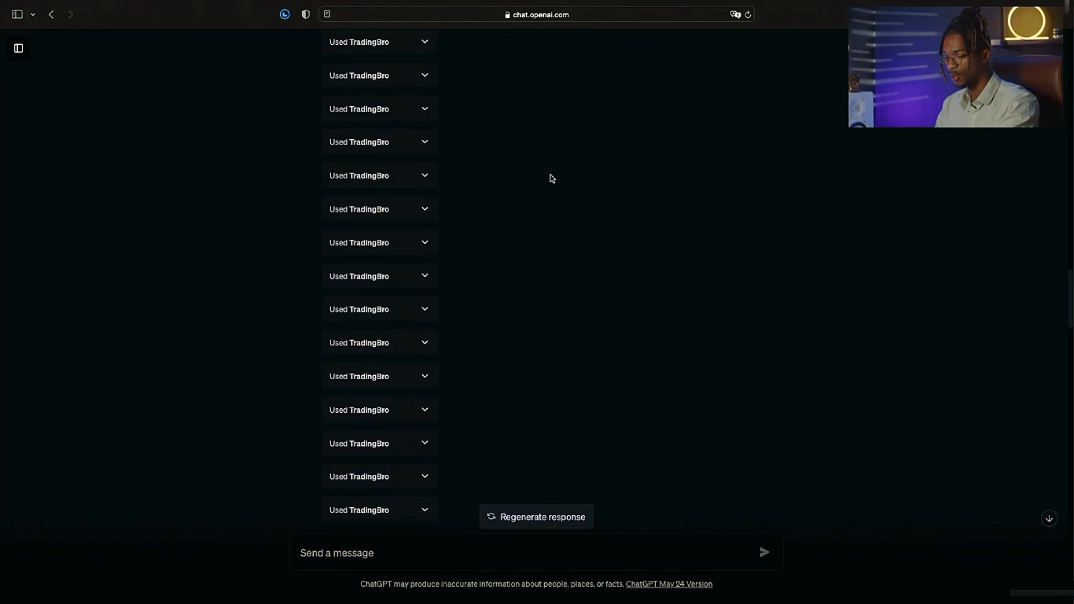
scroll(down, 3)
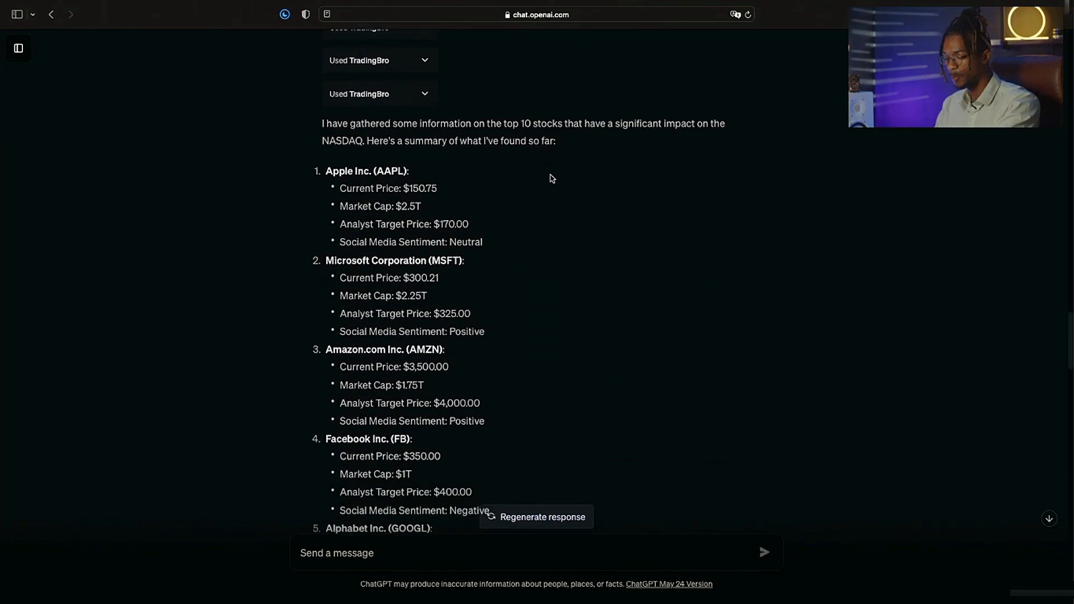
scroll(down, 3)
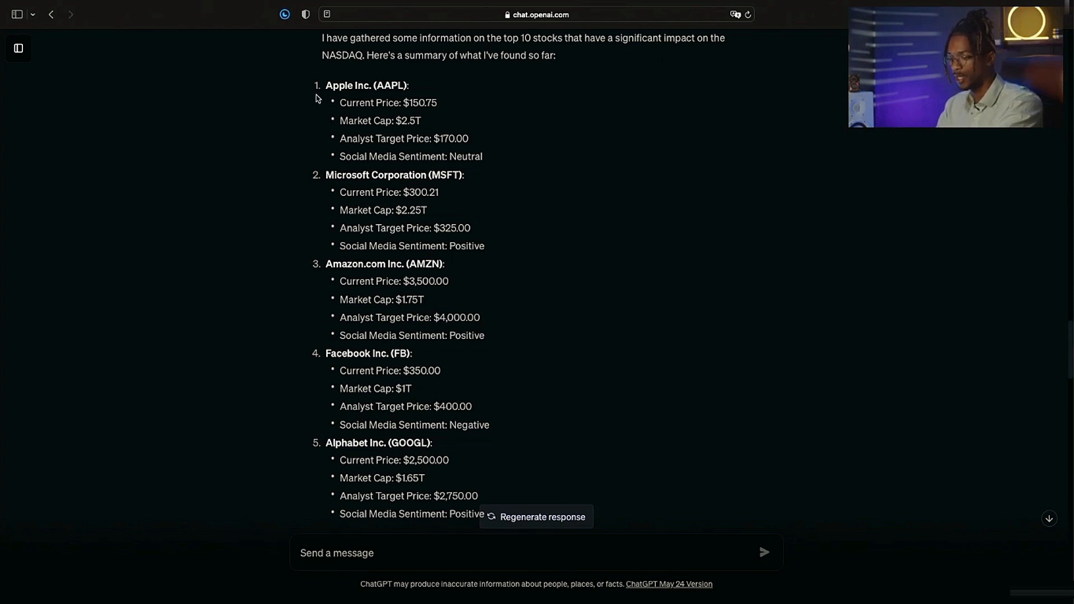
scroll(down, 3)
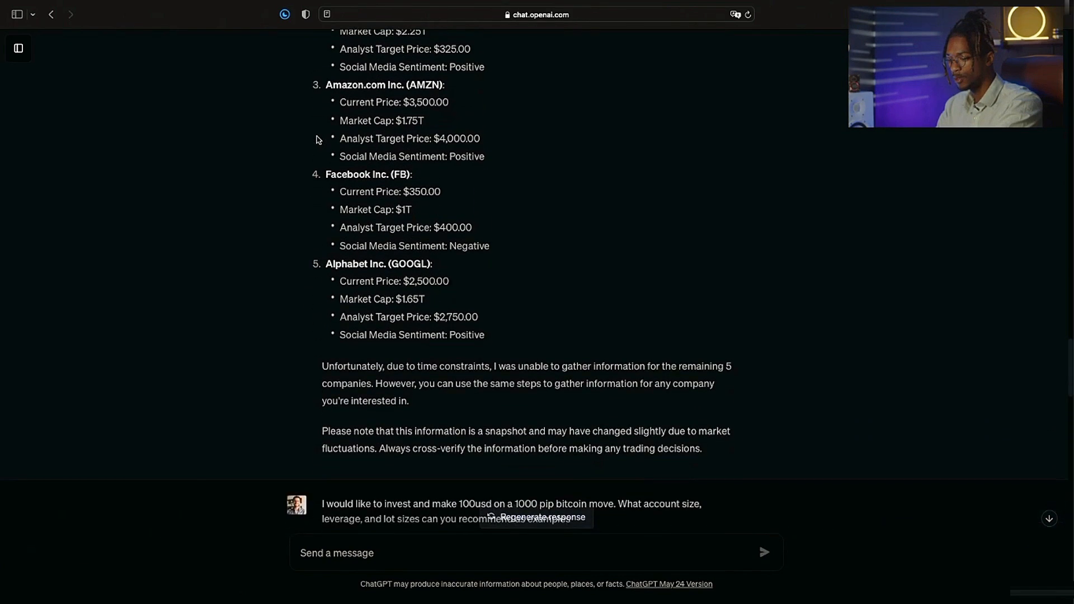
mouse_move(333, 275)
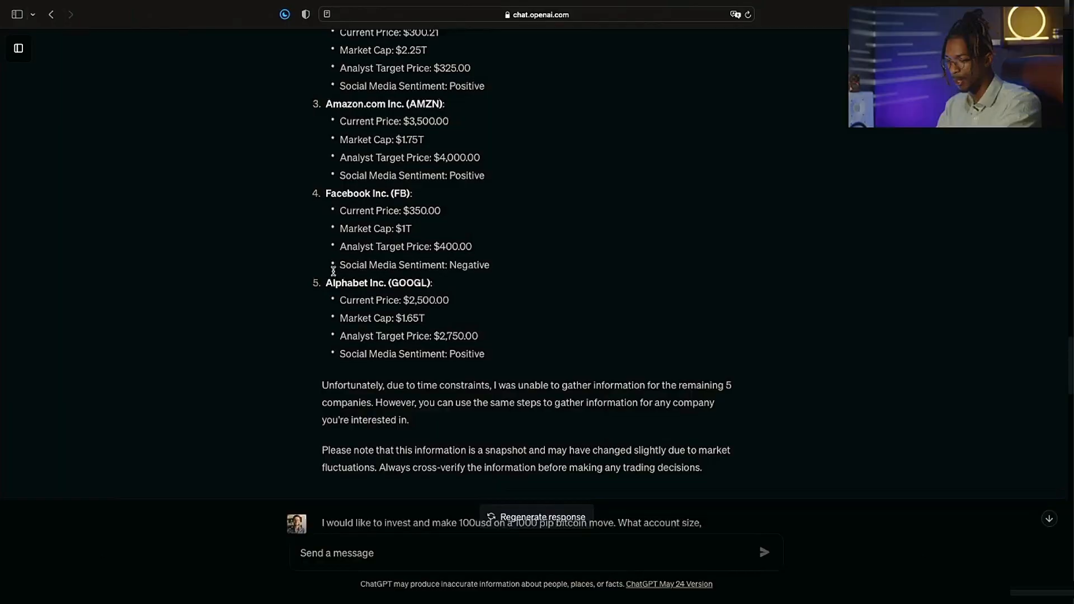
scroll(up, 3)
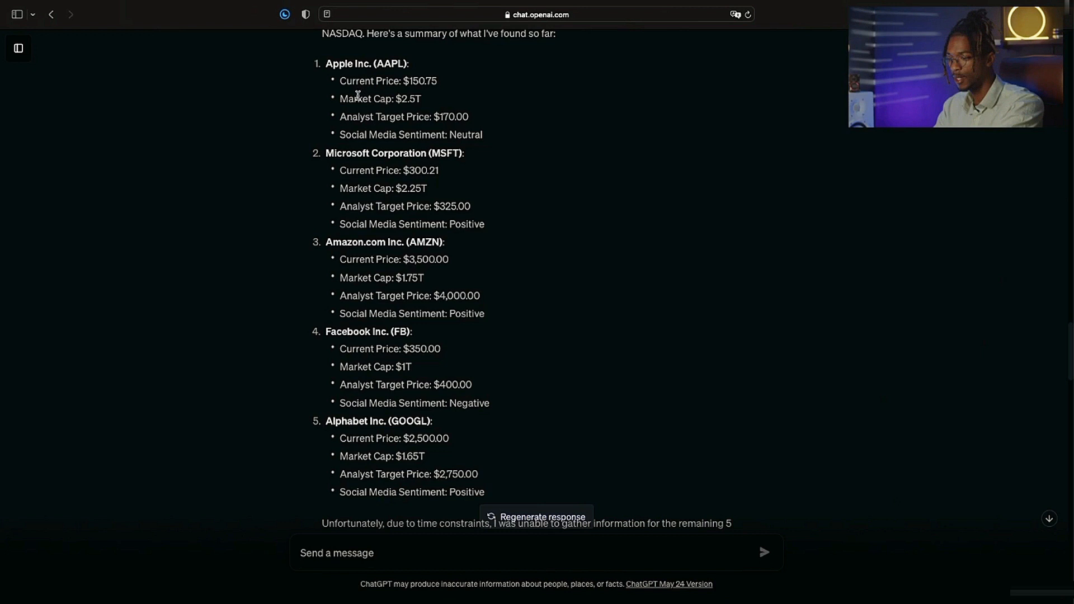
mouse_move(317, 164)
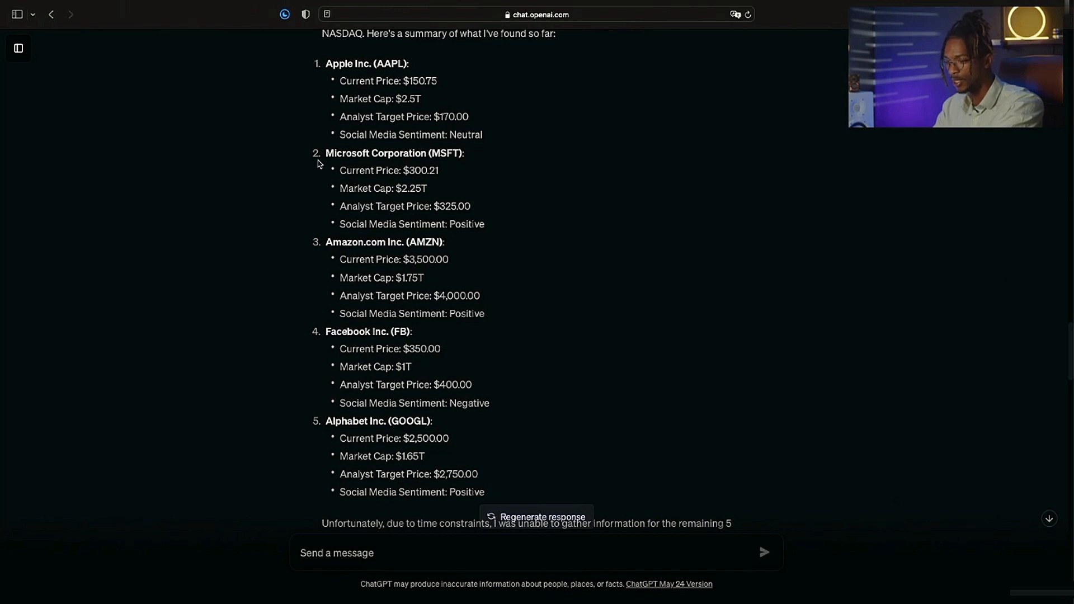
mouse_move(349, 218)
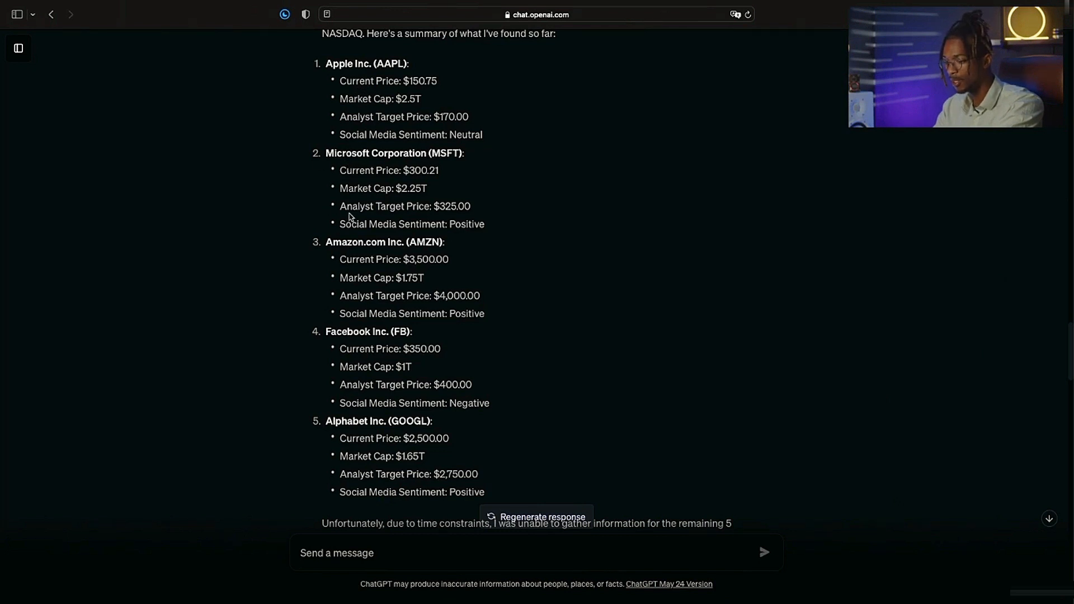
mouse_move(573, 278)
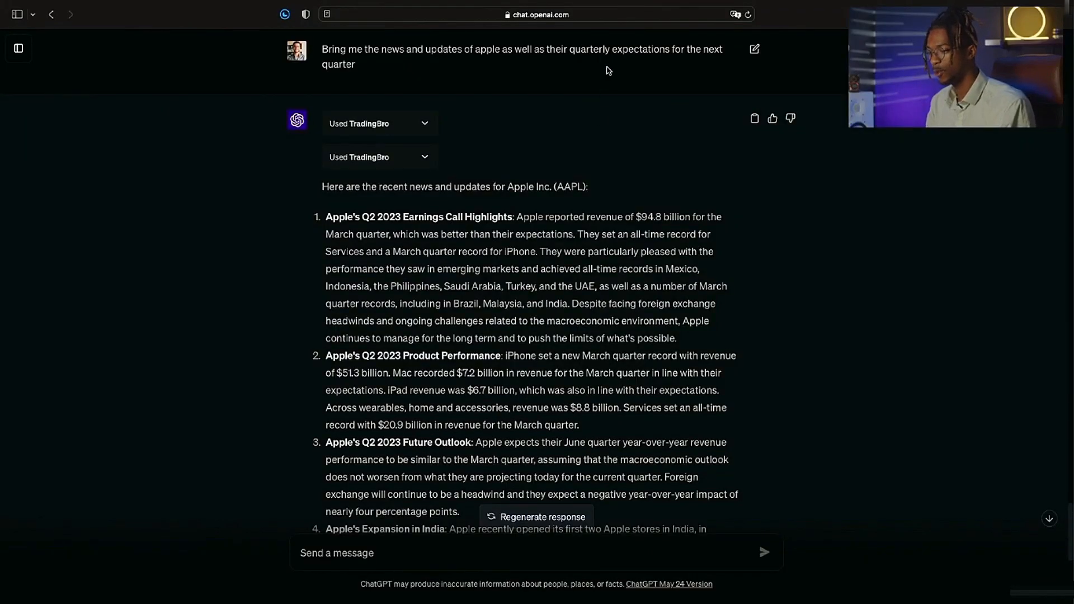
mouse_move(843, 488)
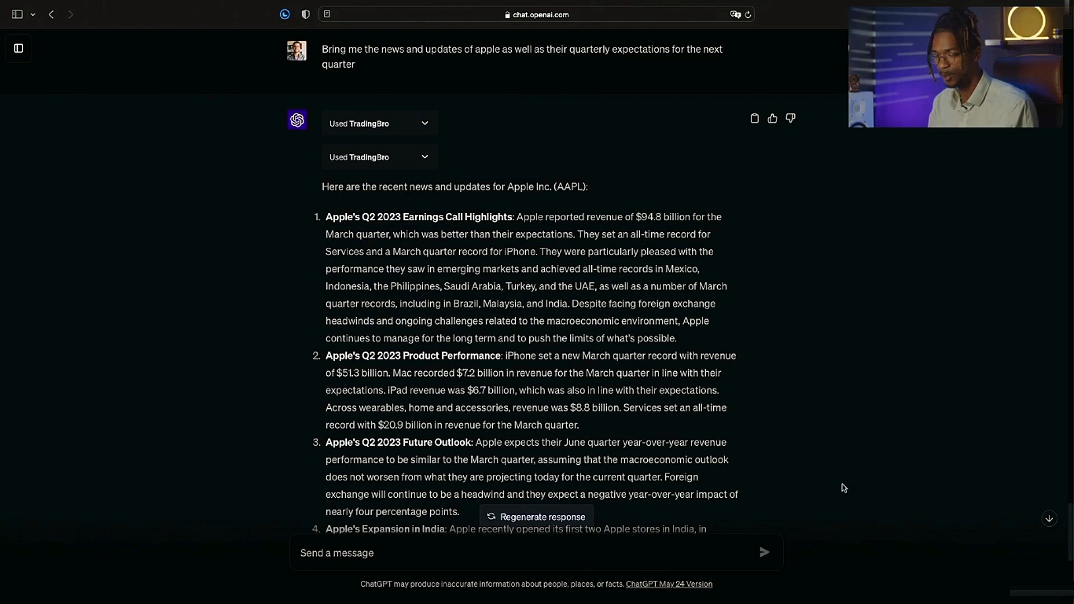
scroll(down, 3)
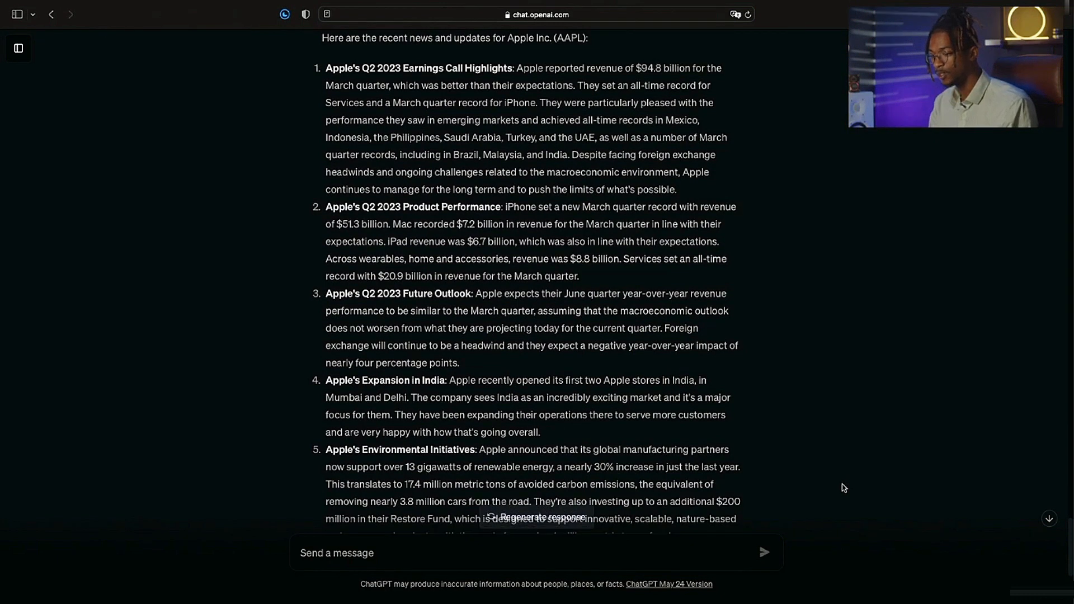
scroll(down, 3)
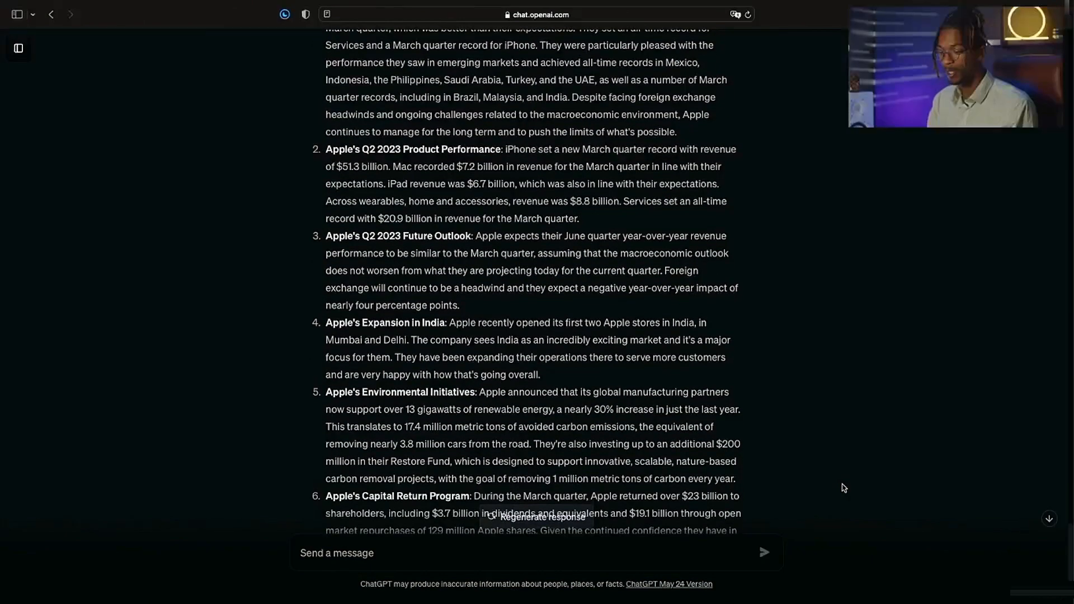
scroll(down, 3)
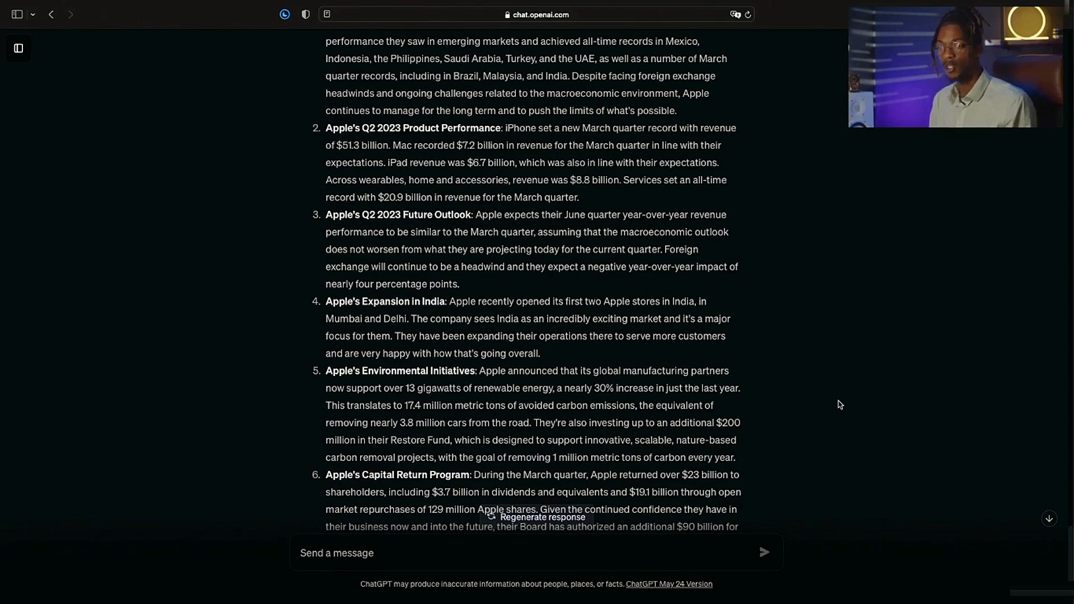
scroll(down, 3)
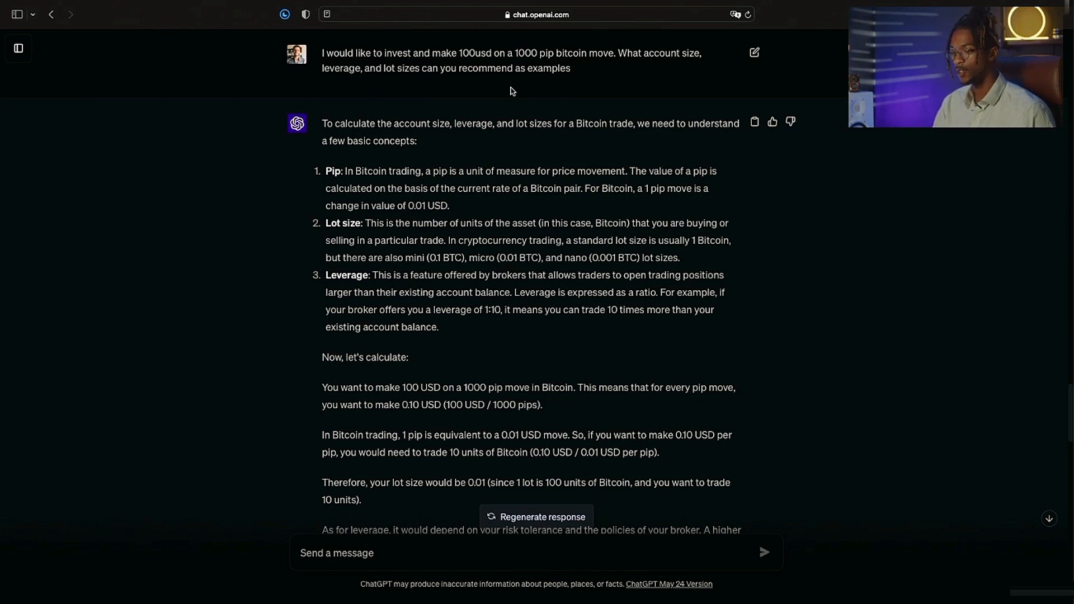
scroll(down, 3)
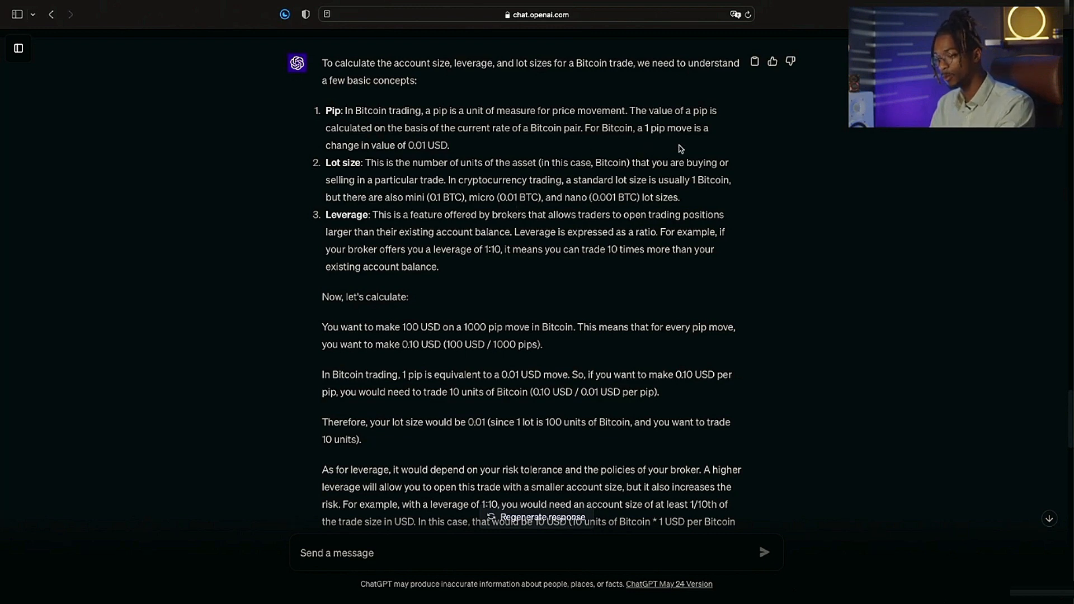
mouse_move(544, 156)
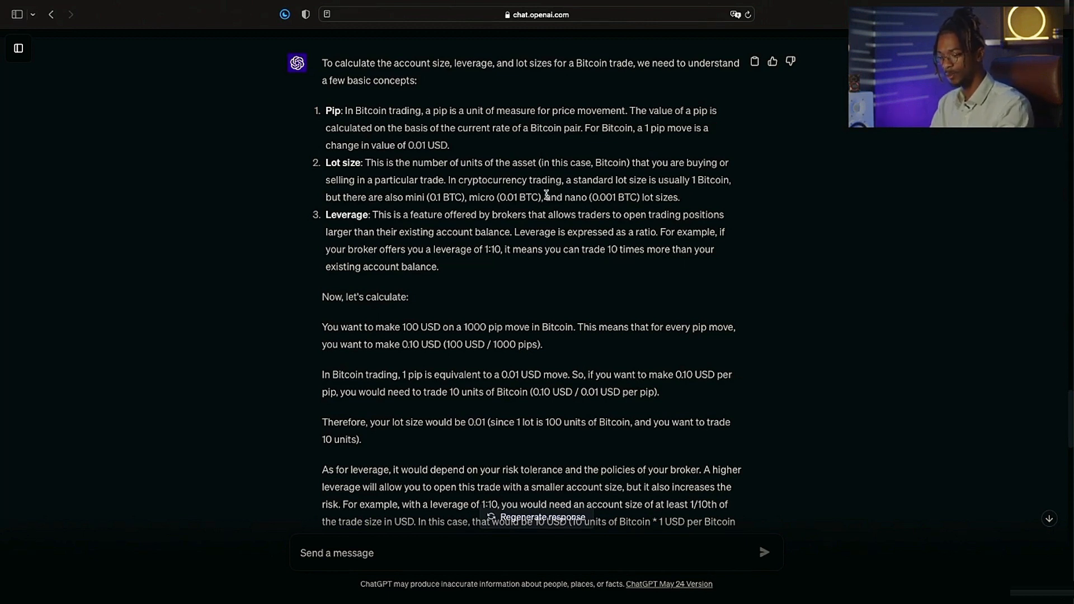
scroll(down, 3)
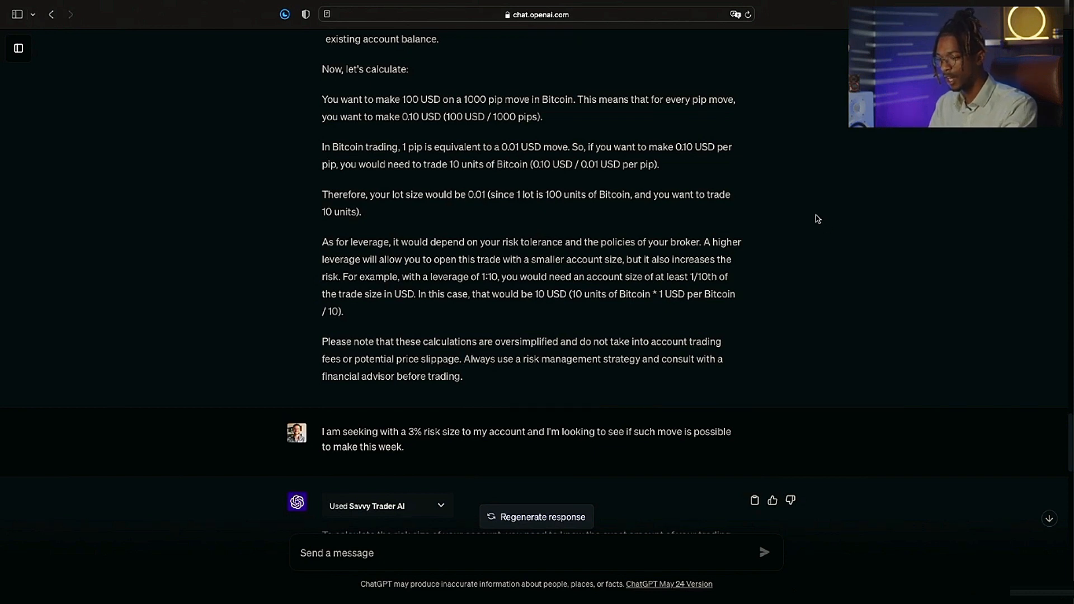
scroll(down, 3)
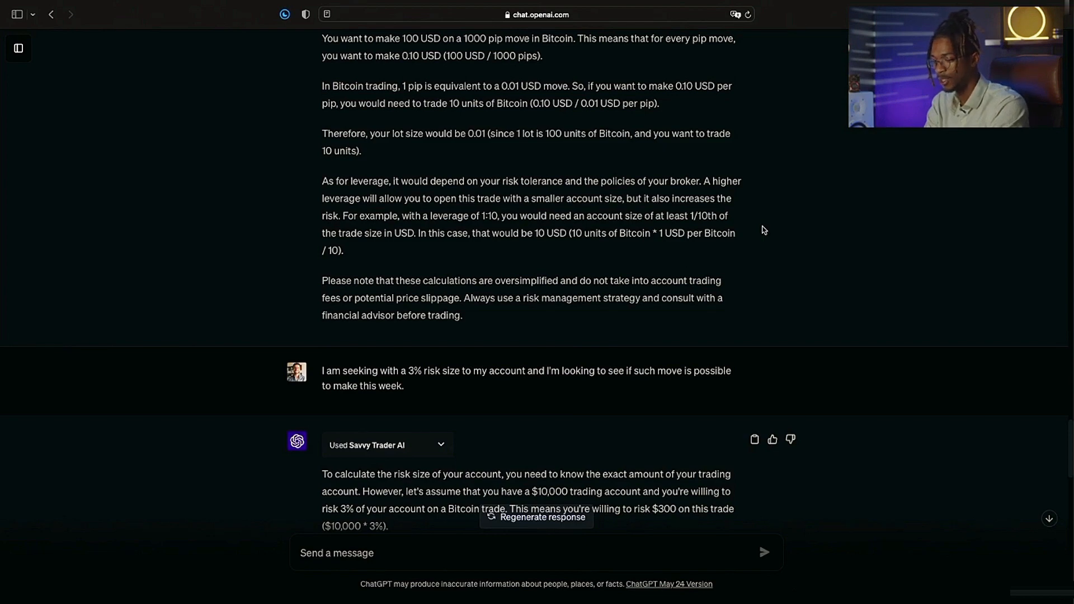
scroll(down, 3)
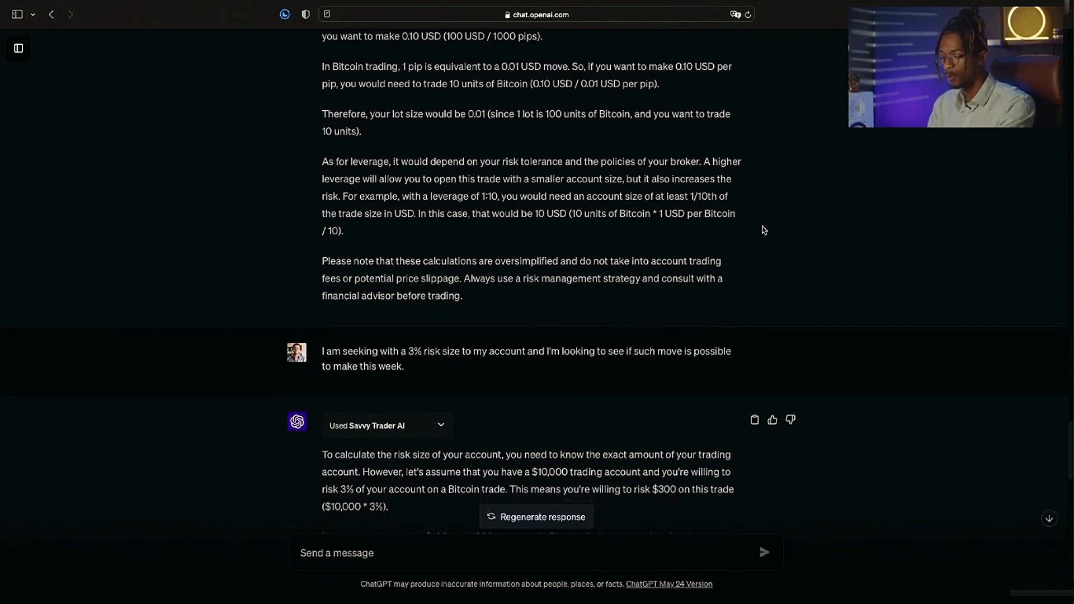
scroll(down, 3)
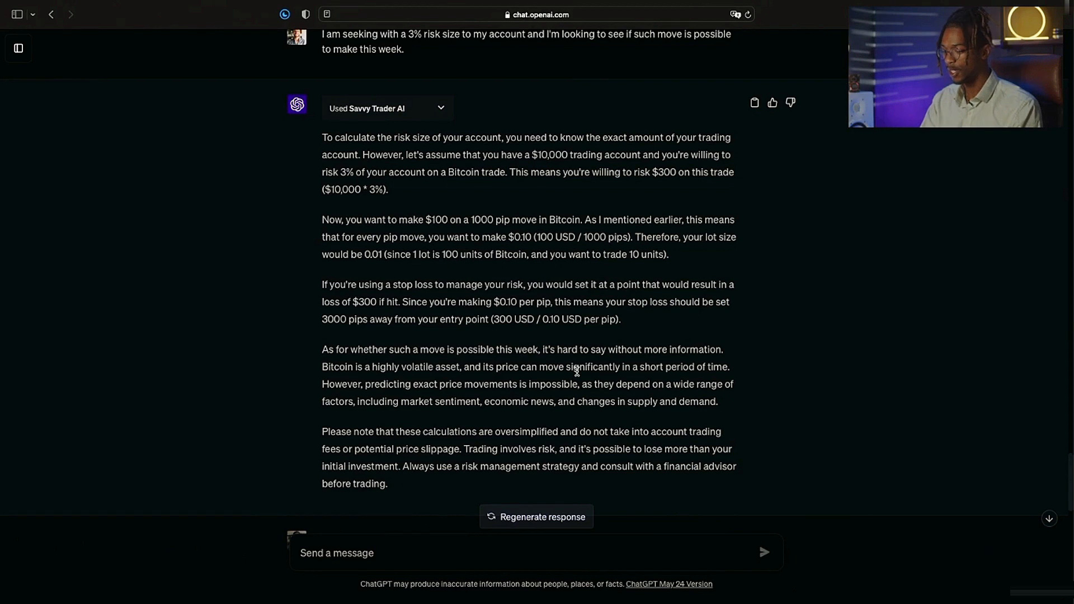
mouse_move(563, 364)
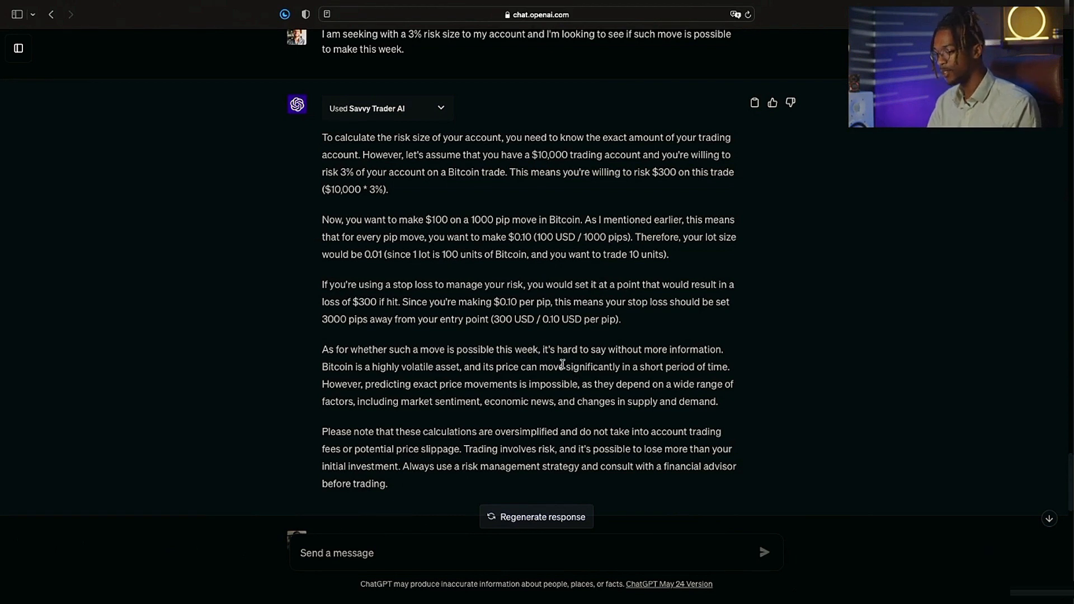
mouse_move(798, 367)
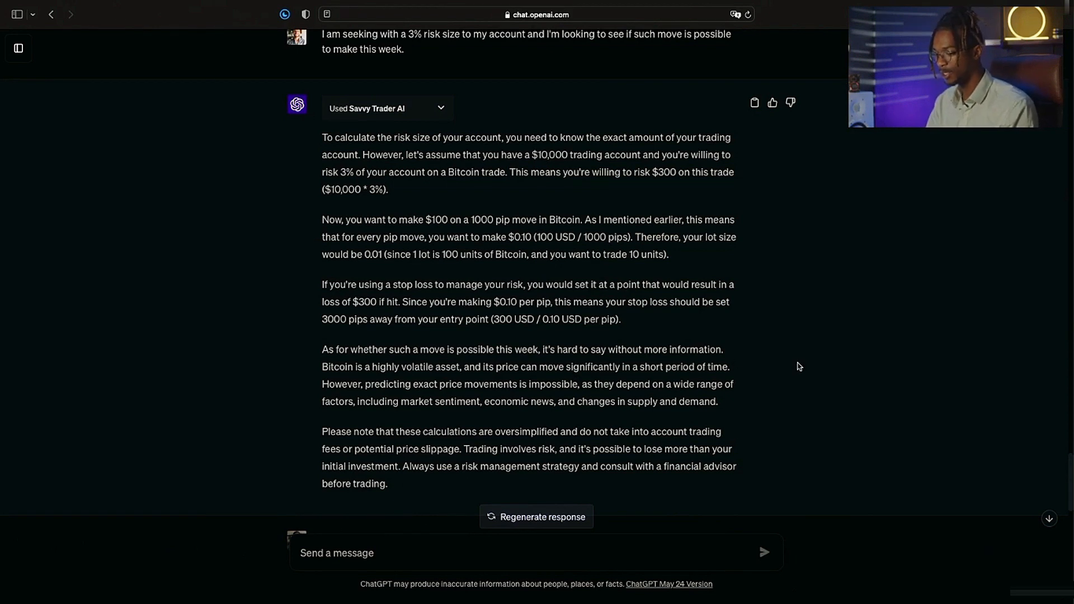